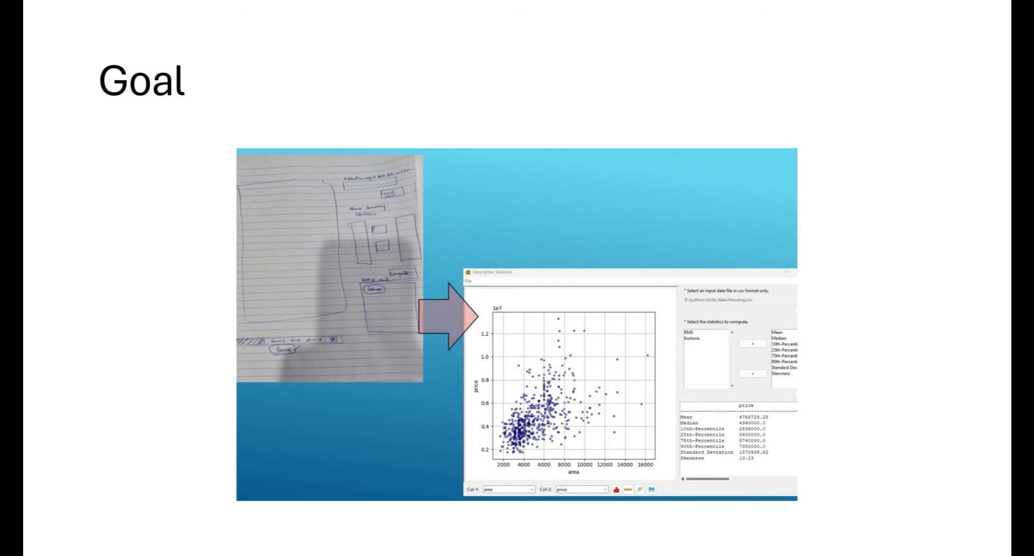
# Step: Advance through the Requirements slide to the Assets slide listing images, icons and fonts
pyautogui.press('Right')
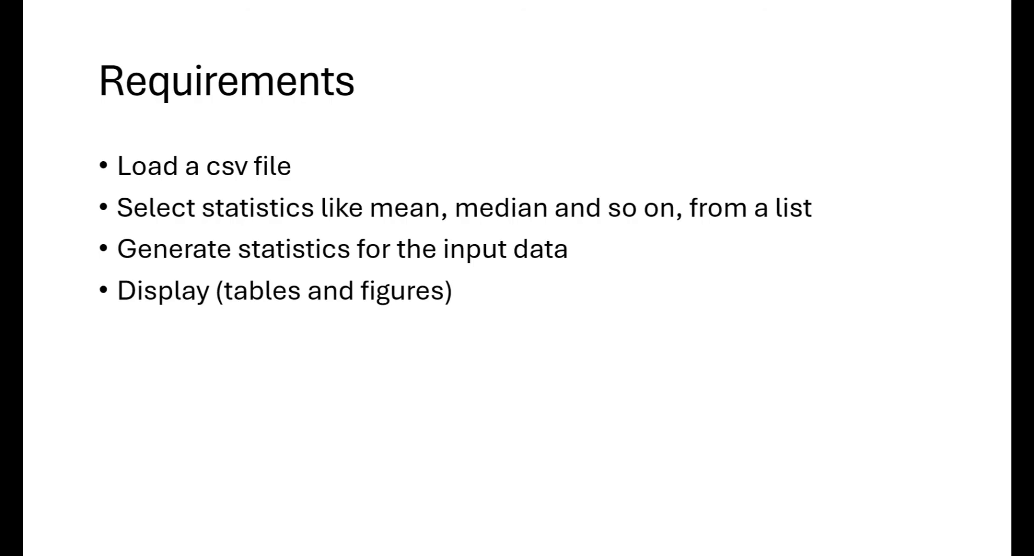
pyautogui.press('Right')
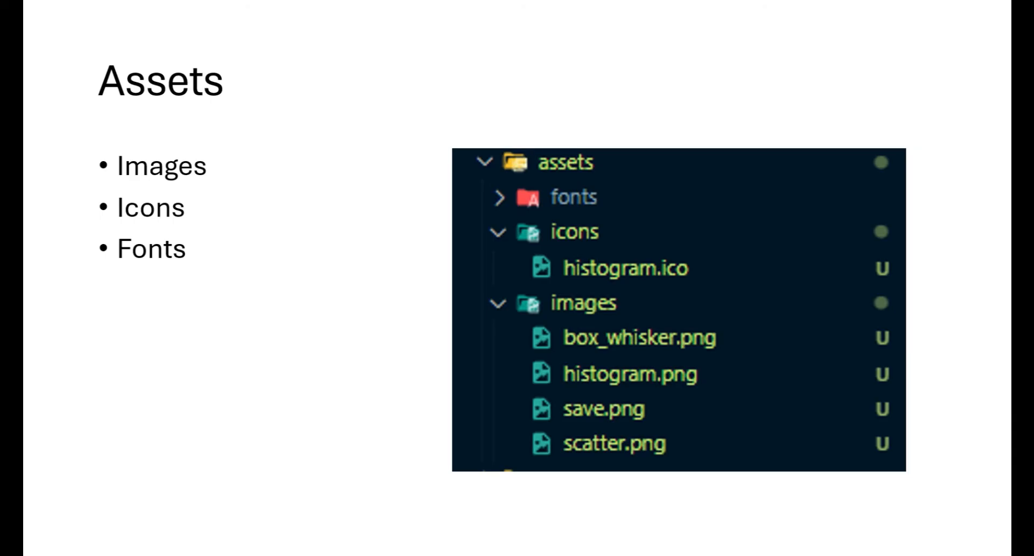
# Step: Advance to the GUI slide showing main.py creating App and running MainWindow 'Statistics Calculator'
pyautogui.press('Right')
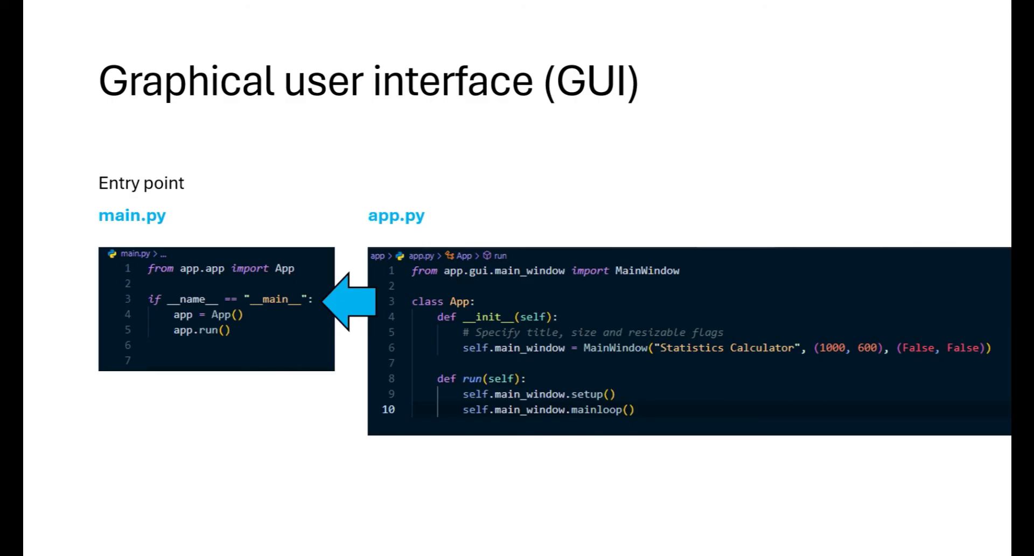